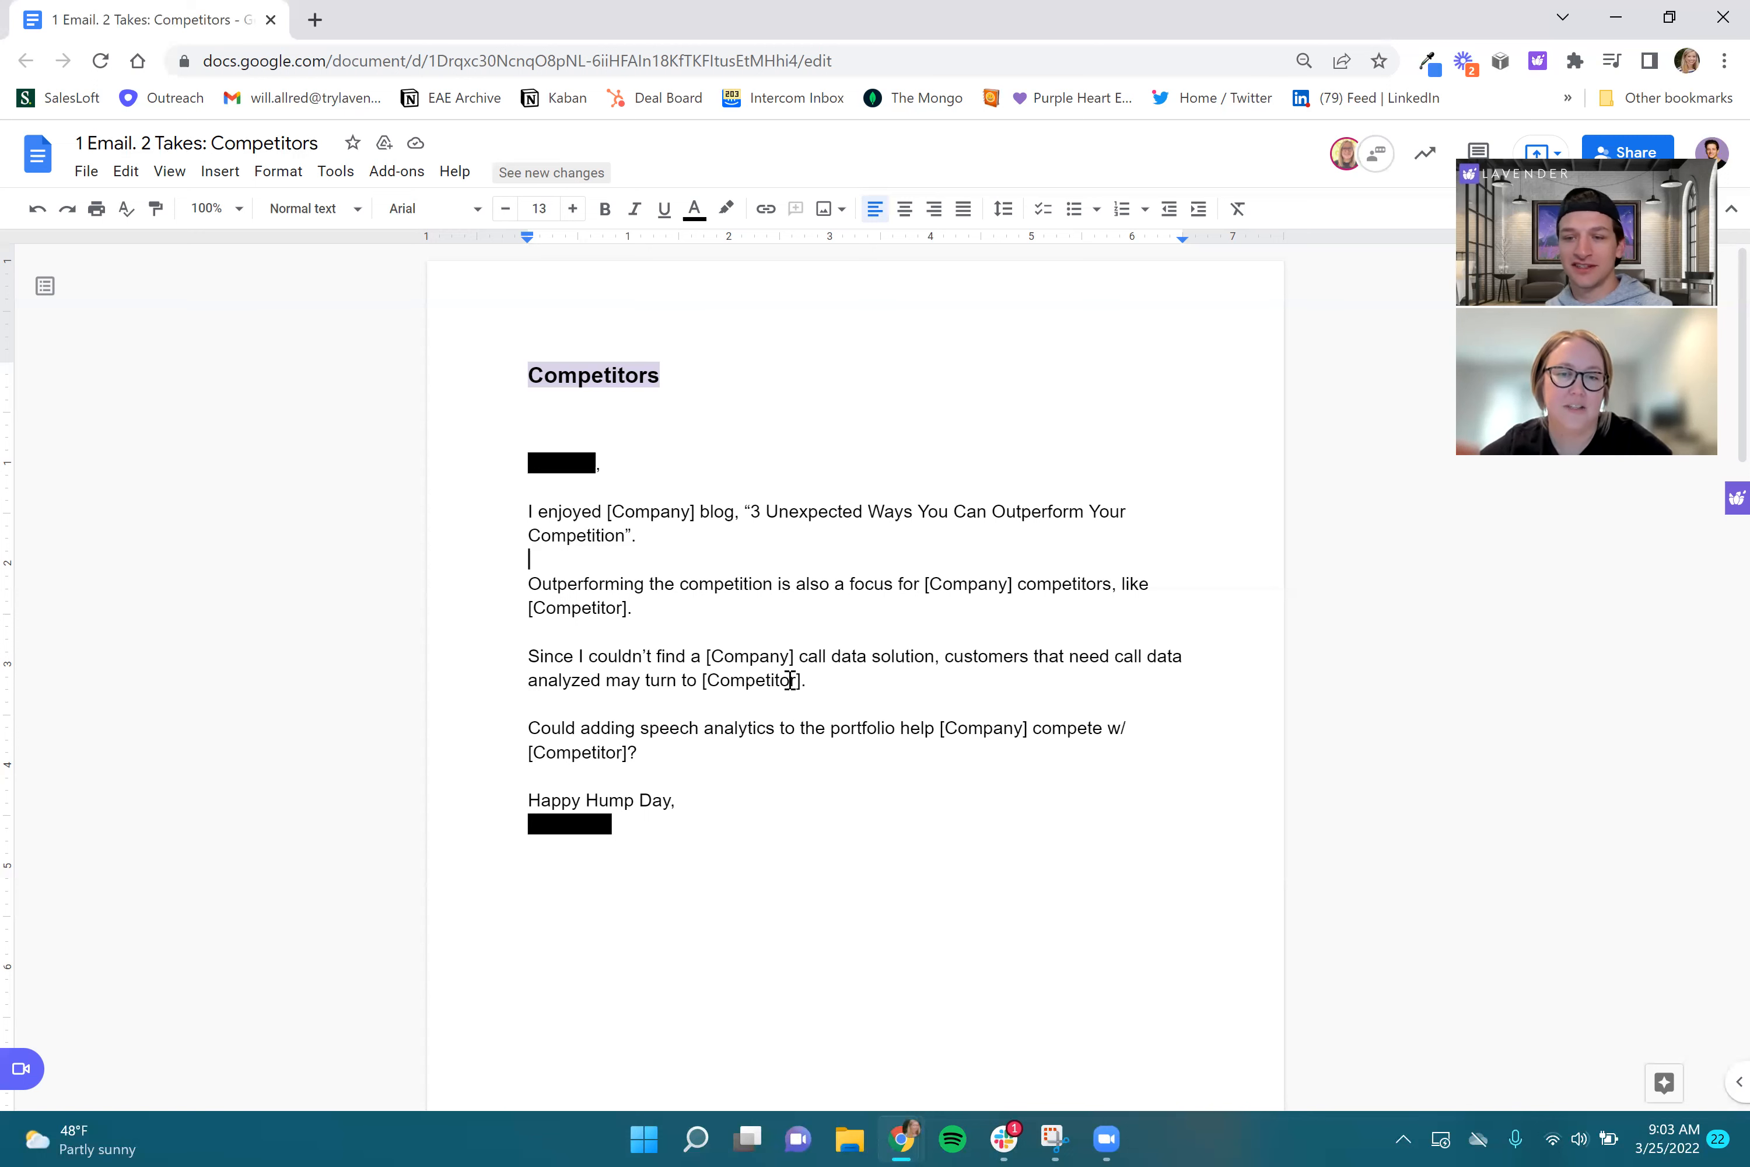
{"action": "scroll", "scroll_direction": "up", "scroll_amount": 3}
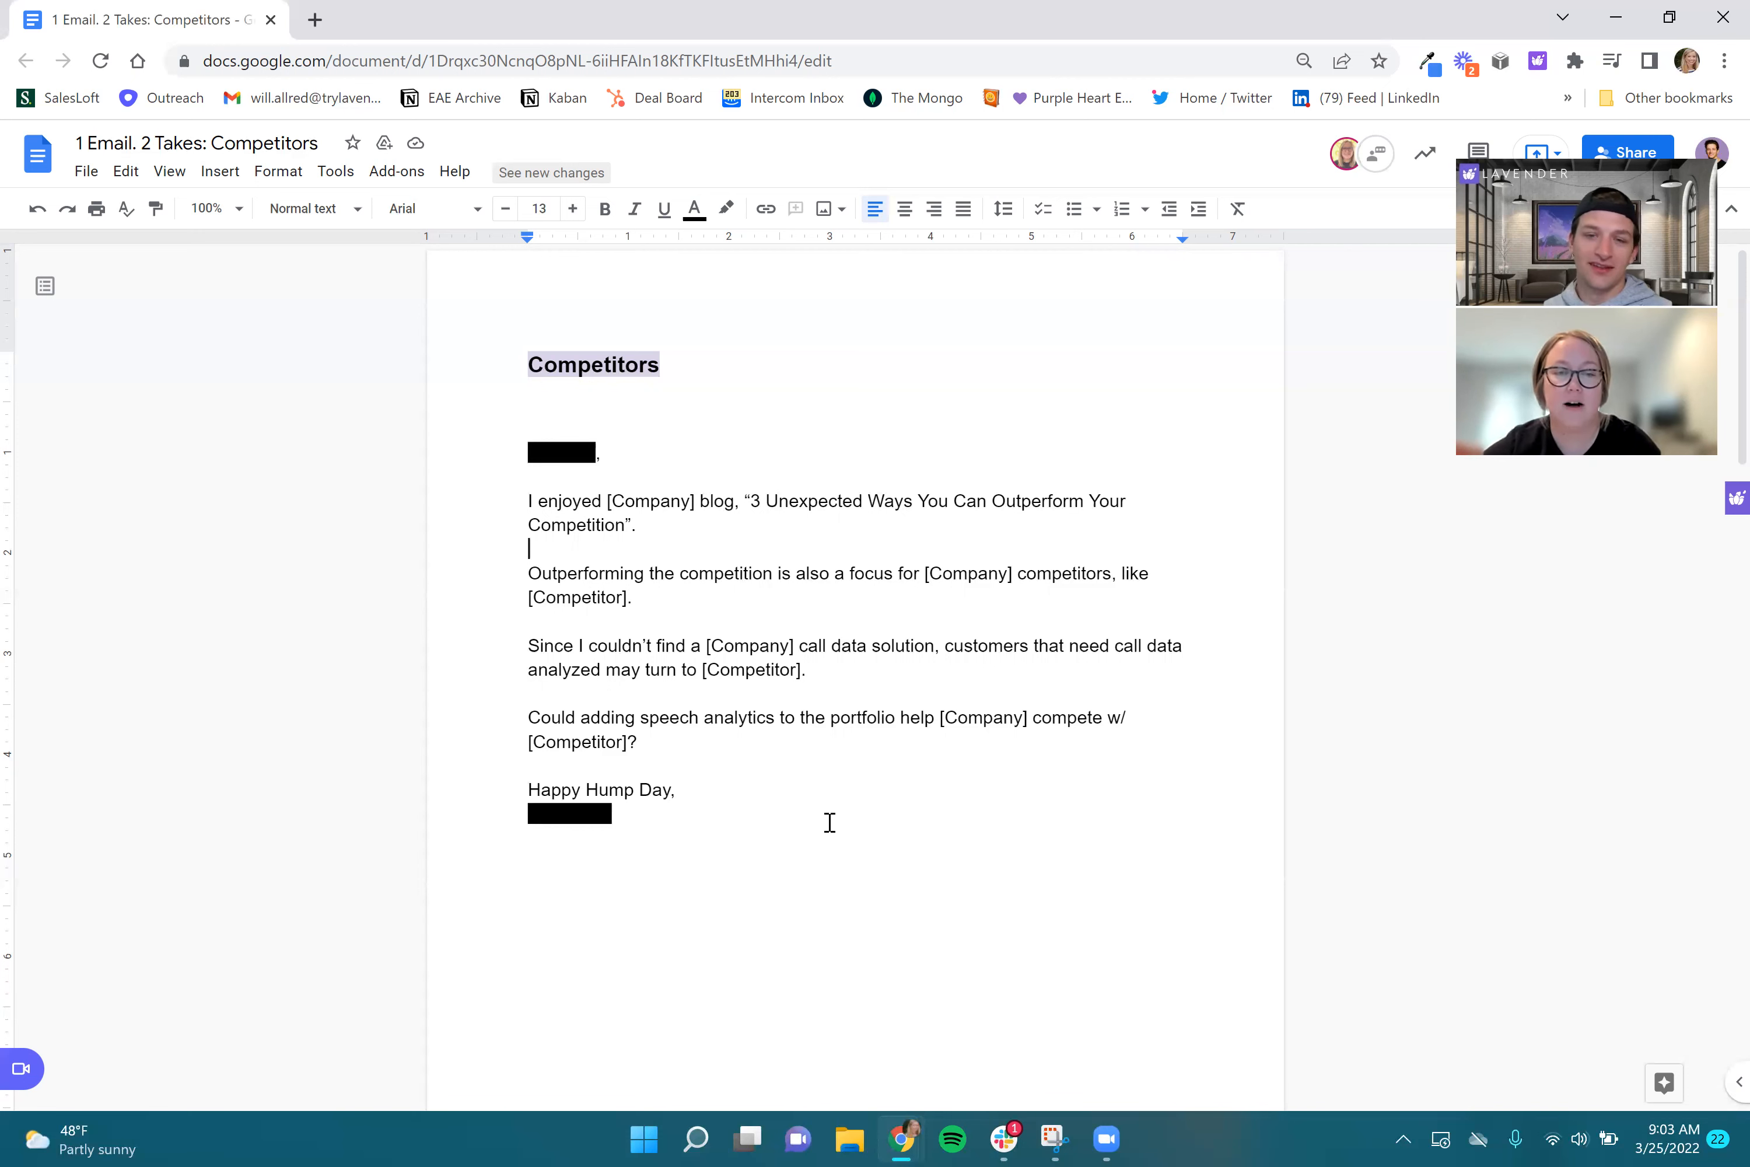
{"action": "scroll", "scroll_direction": "up", "scroll_amount": 3}
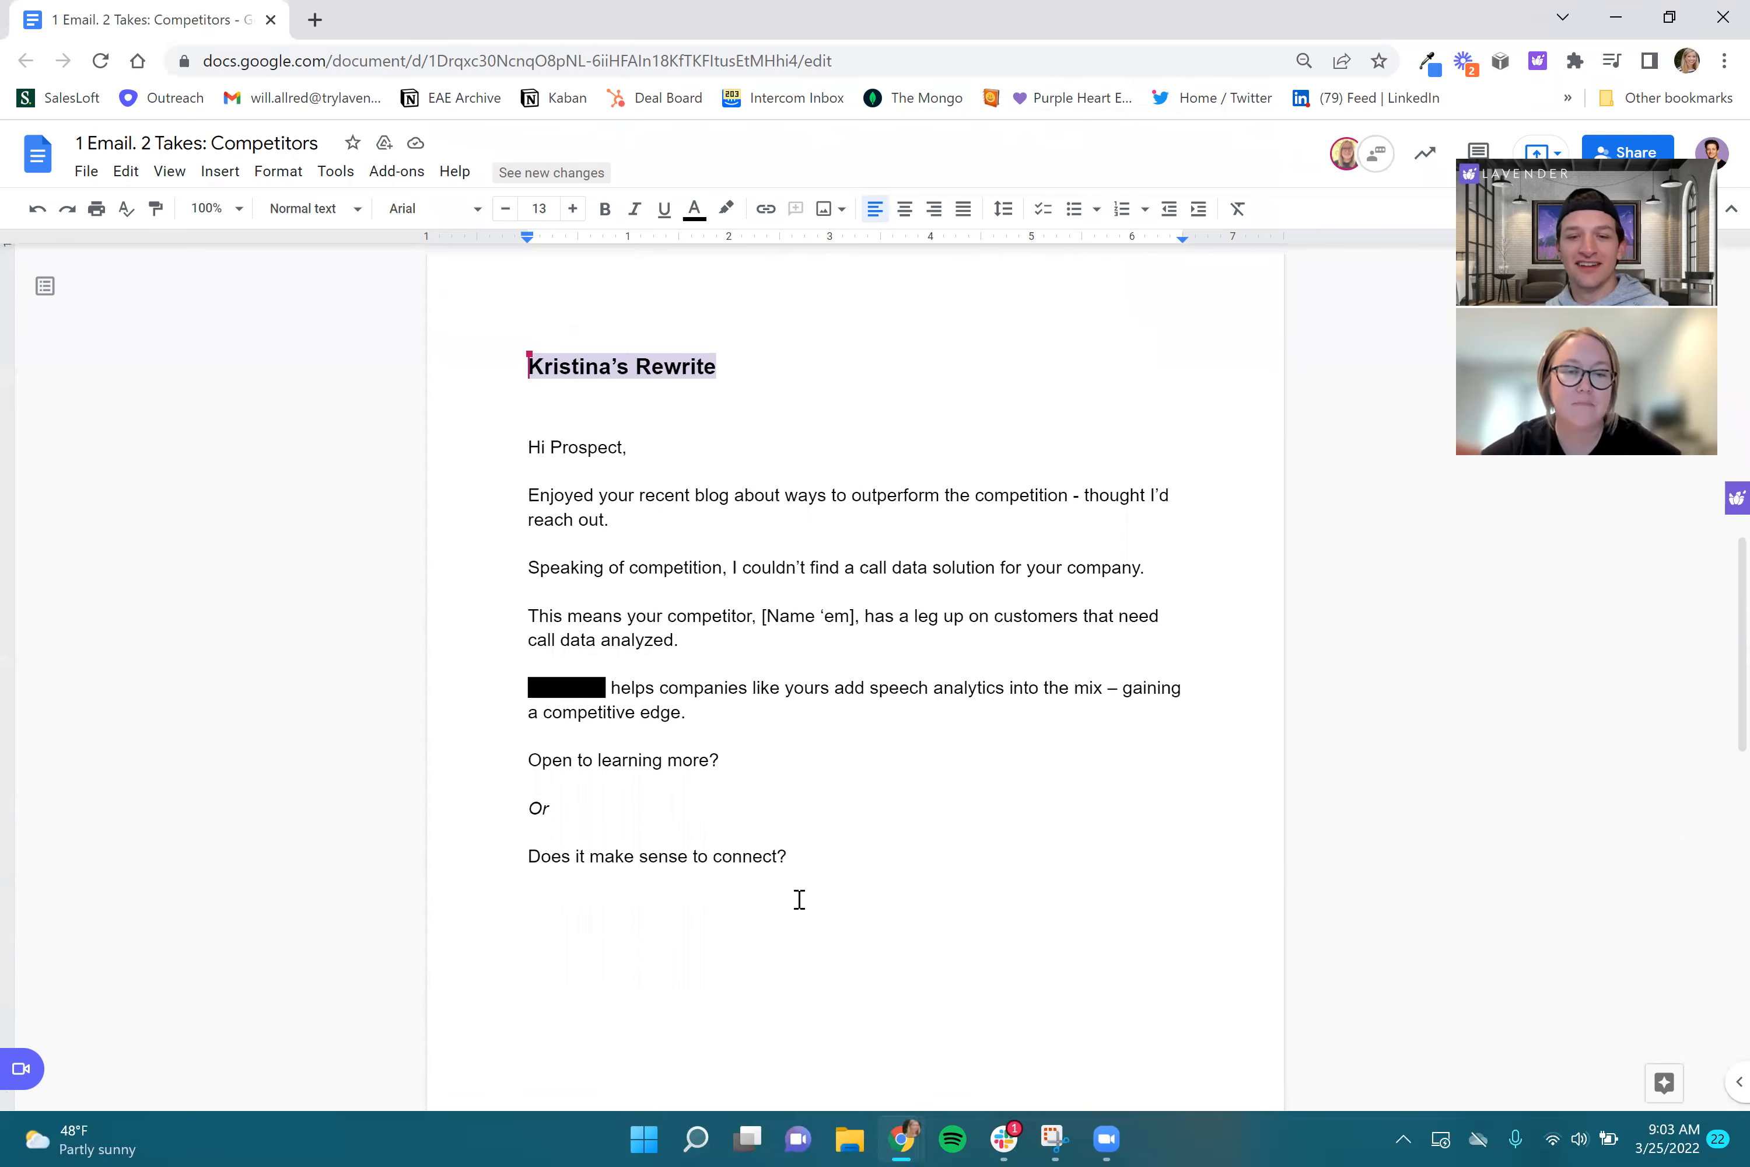
{"action": "scroll", "scroll_direction": "up", "scroll_amount": 3}
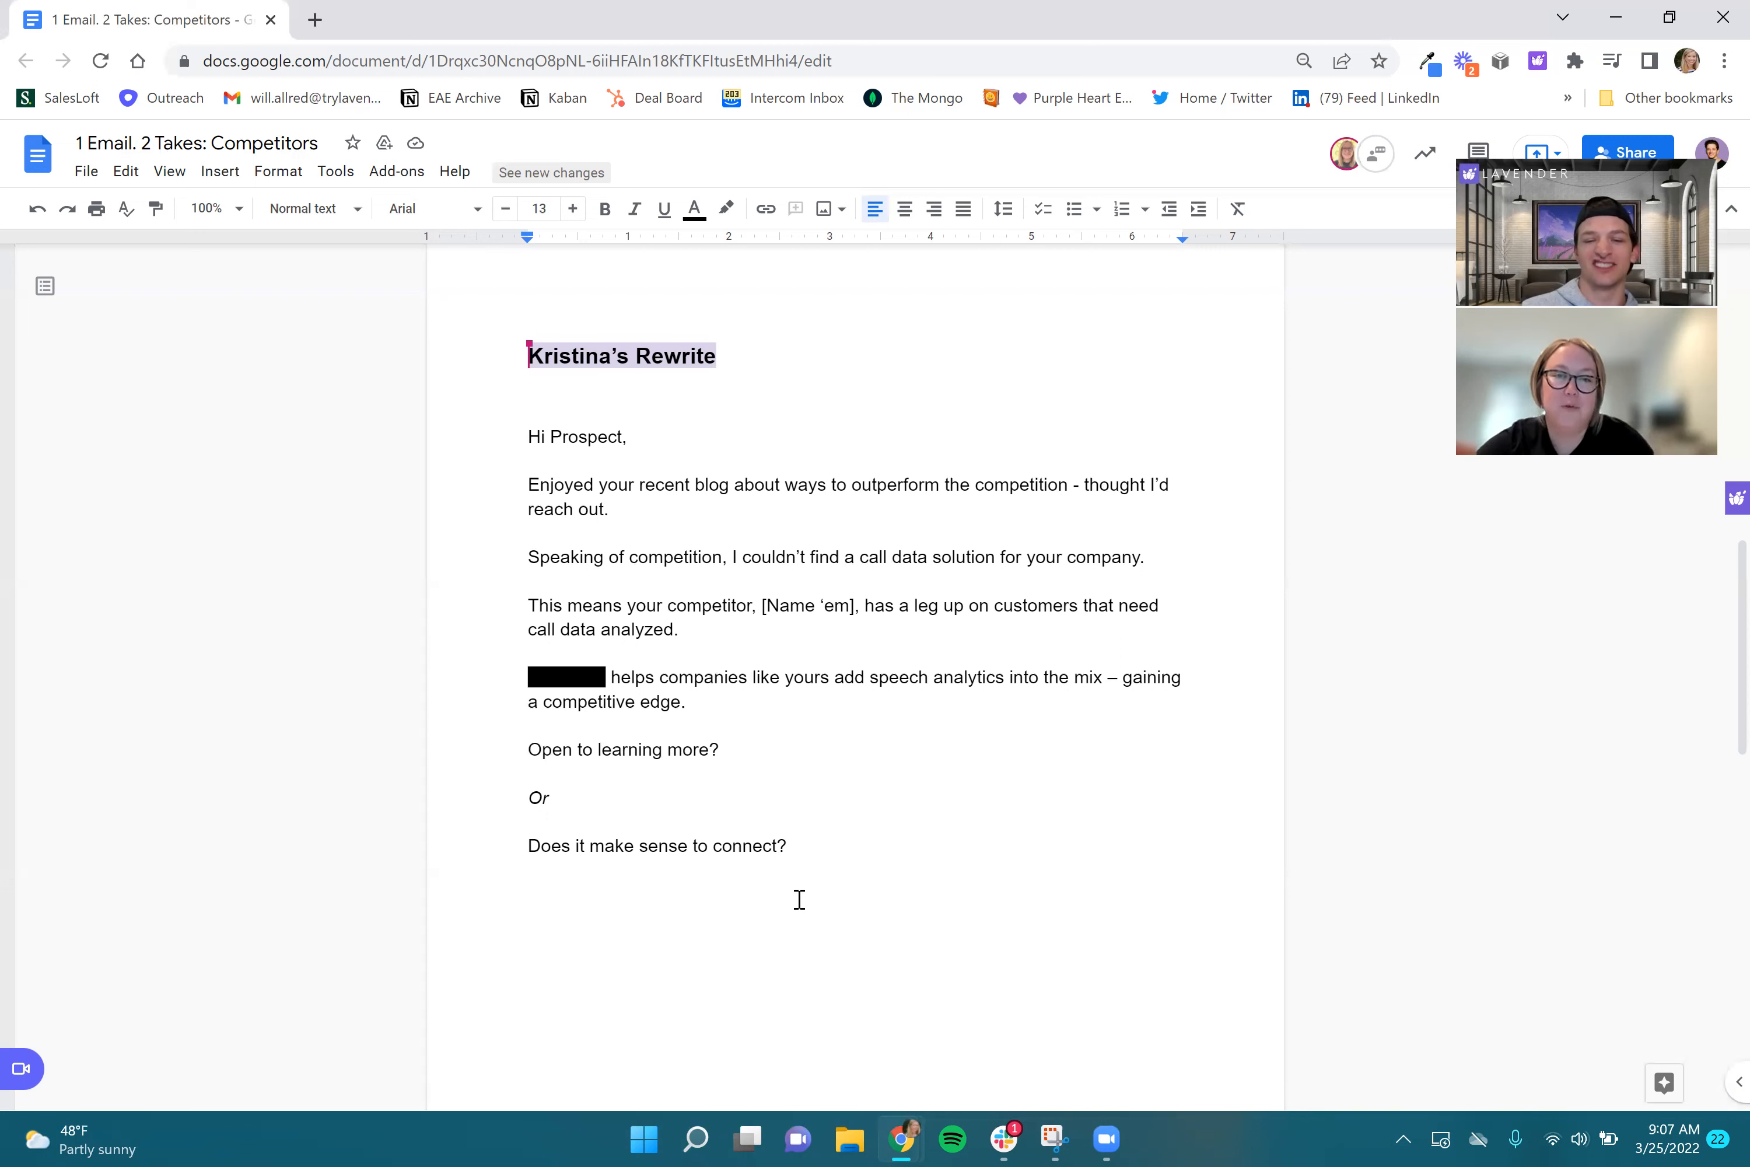
{"action": "scroll", "scroll_direction": "up", "scroll_amount": 3}
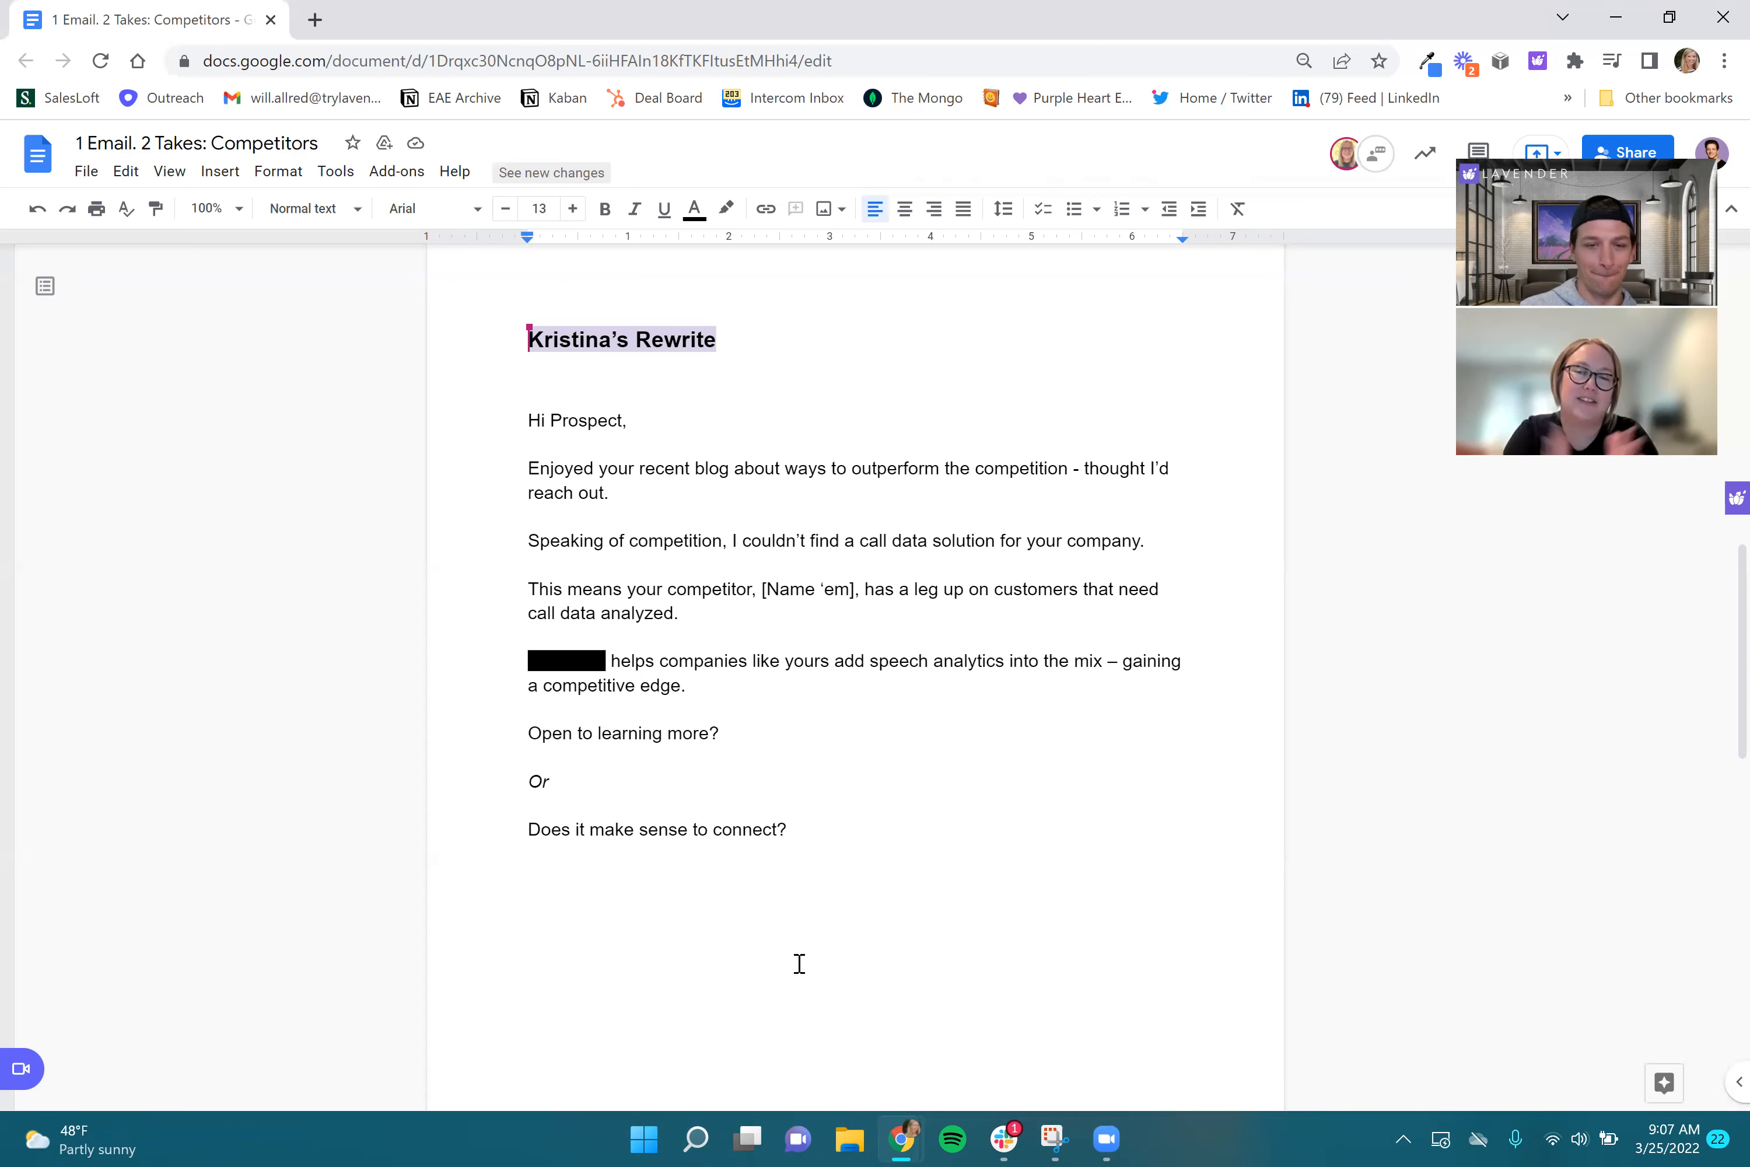
{"action": "scroll", "scroll_direction": "down", "scroll_amount": 3}
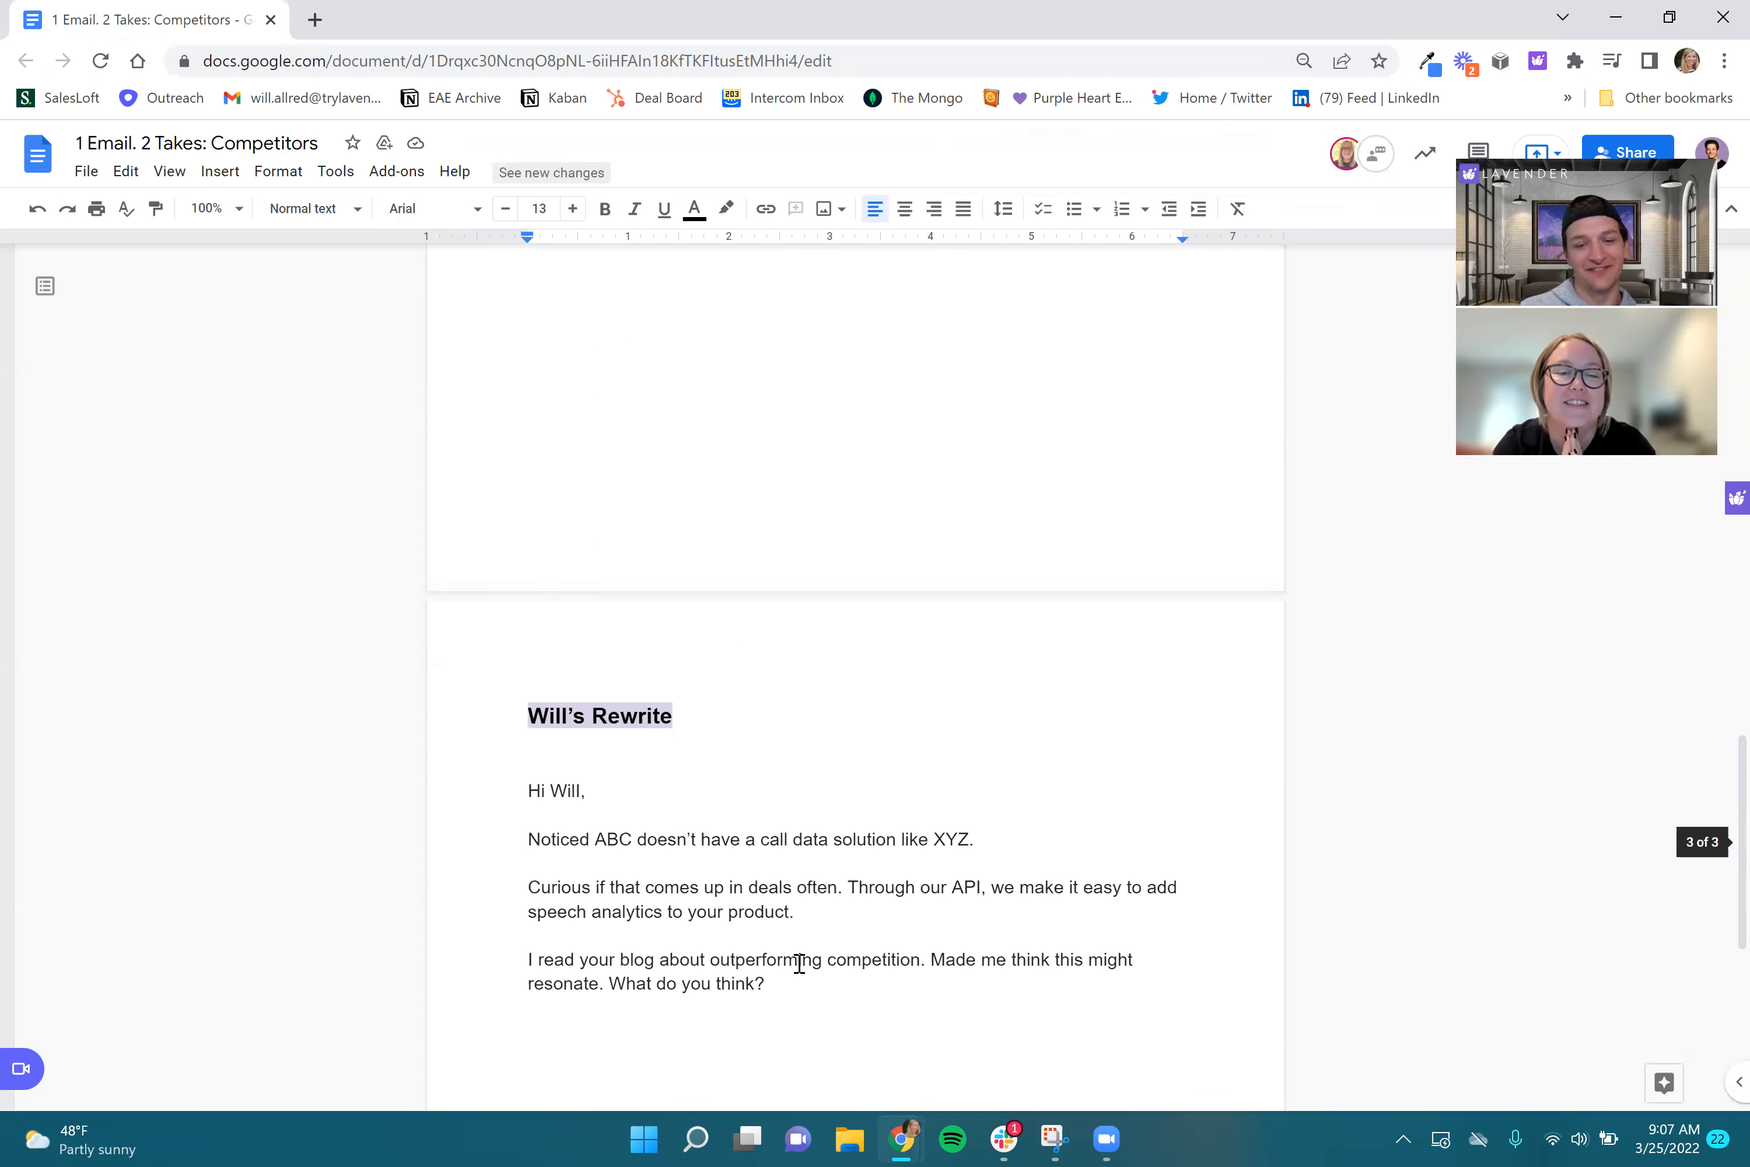
{"action": "scroll", "scroll_direction": "up", "scroll_amount": 3}
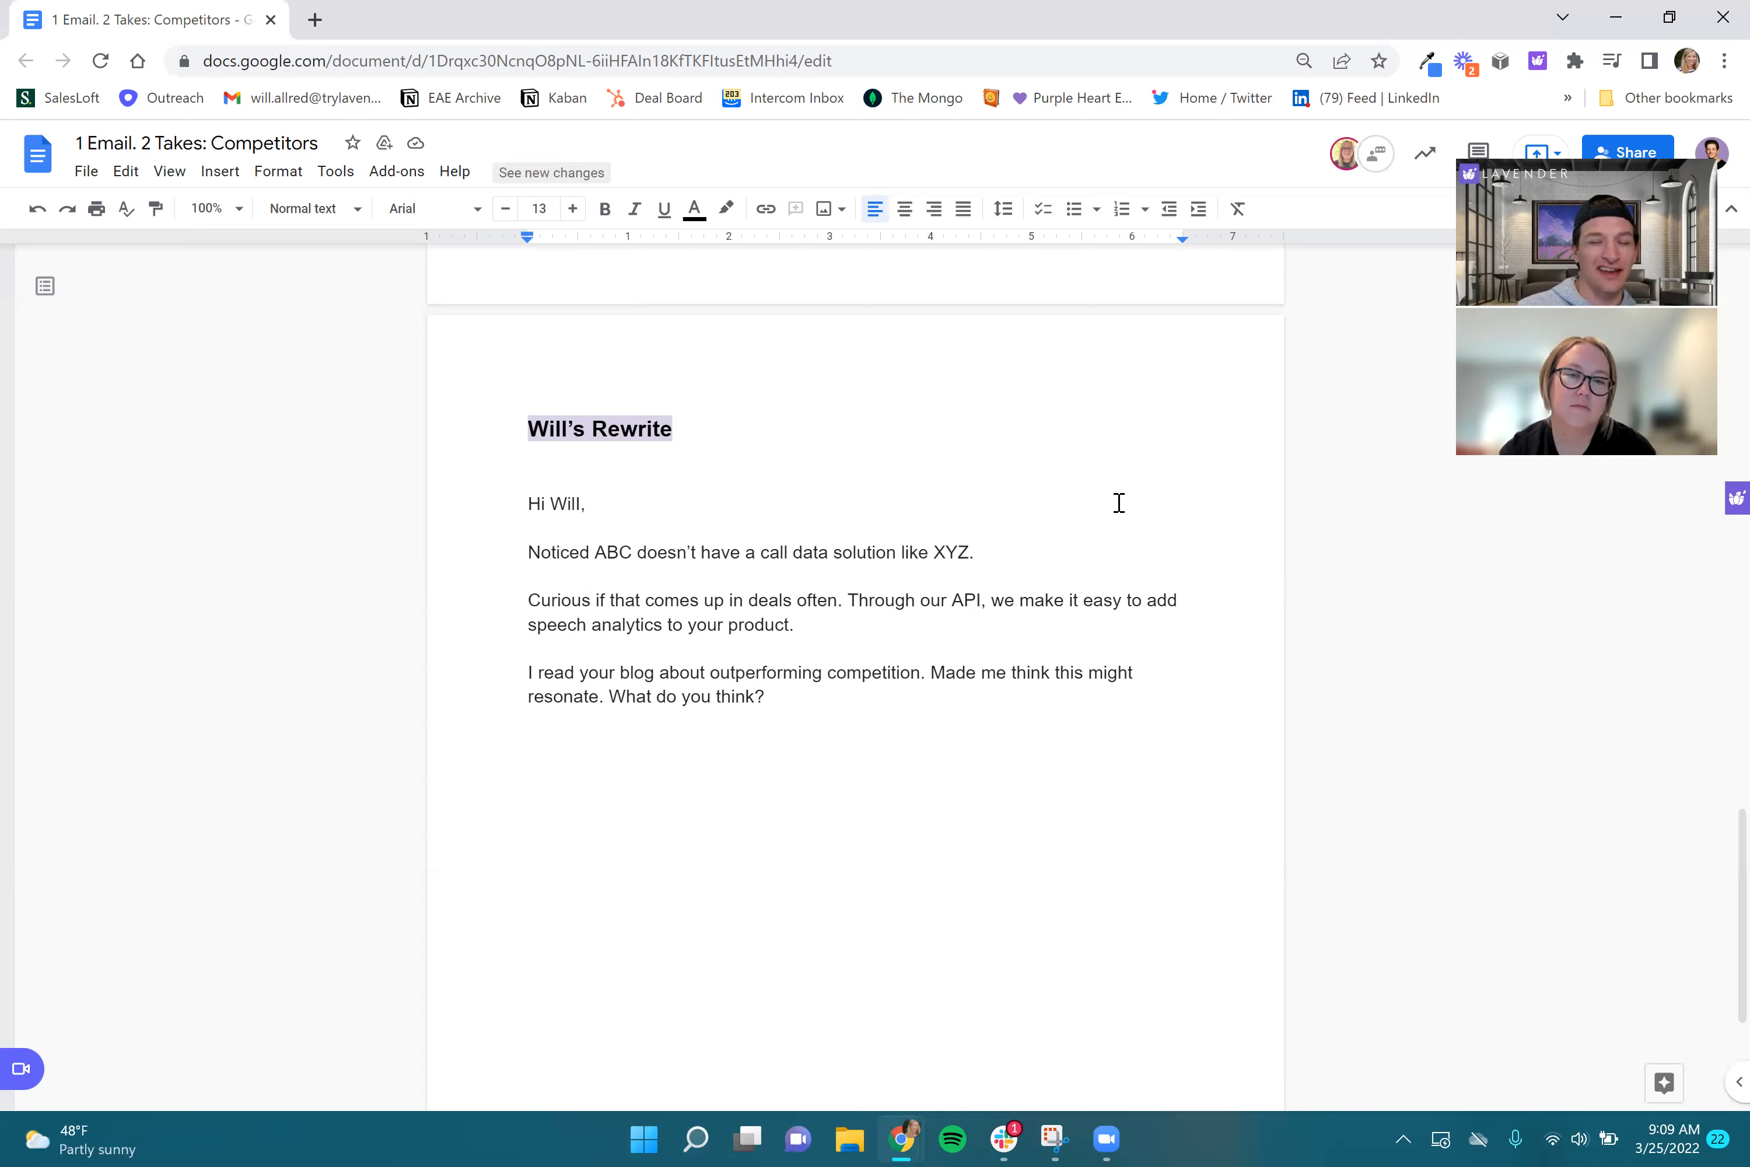
{"action": "mouse_move", "coordinate": [832, 557]}
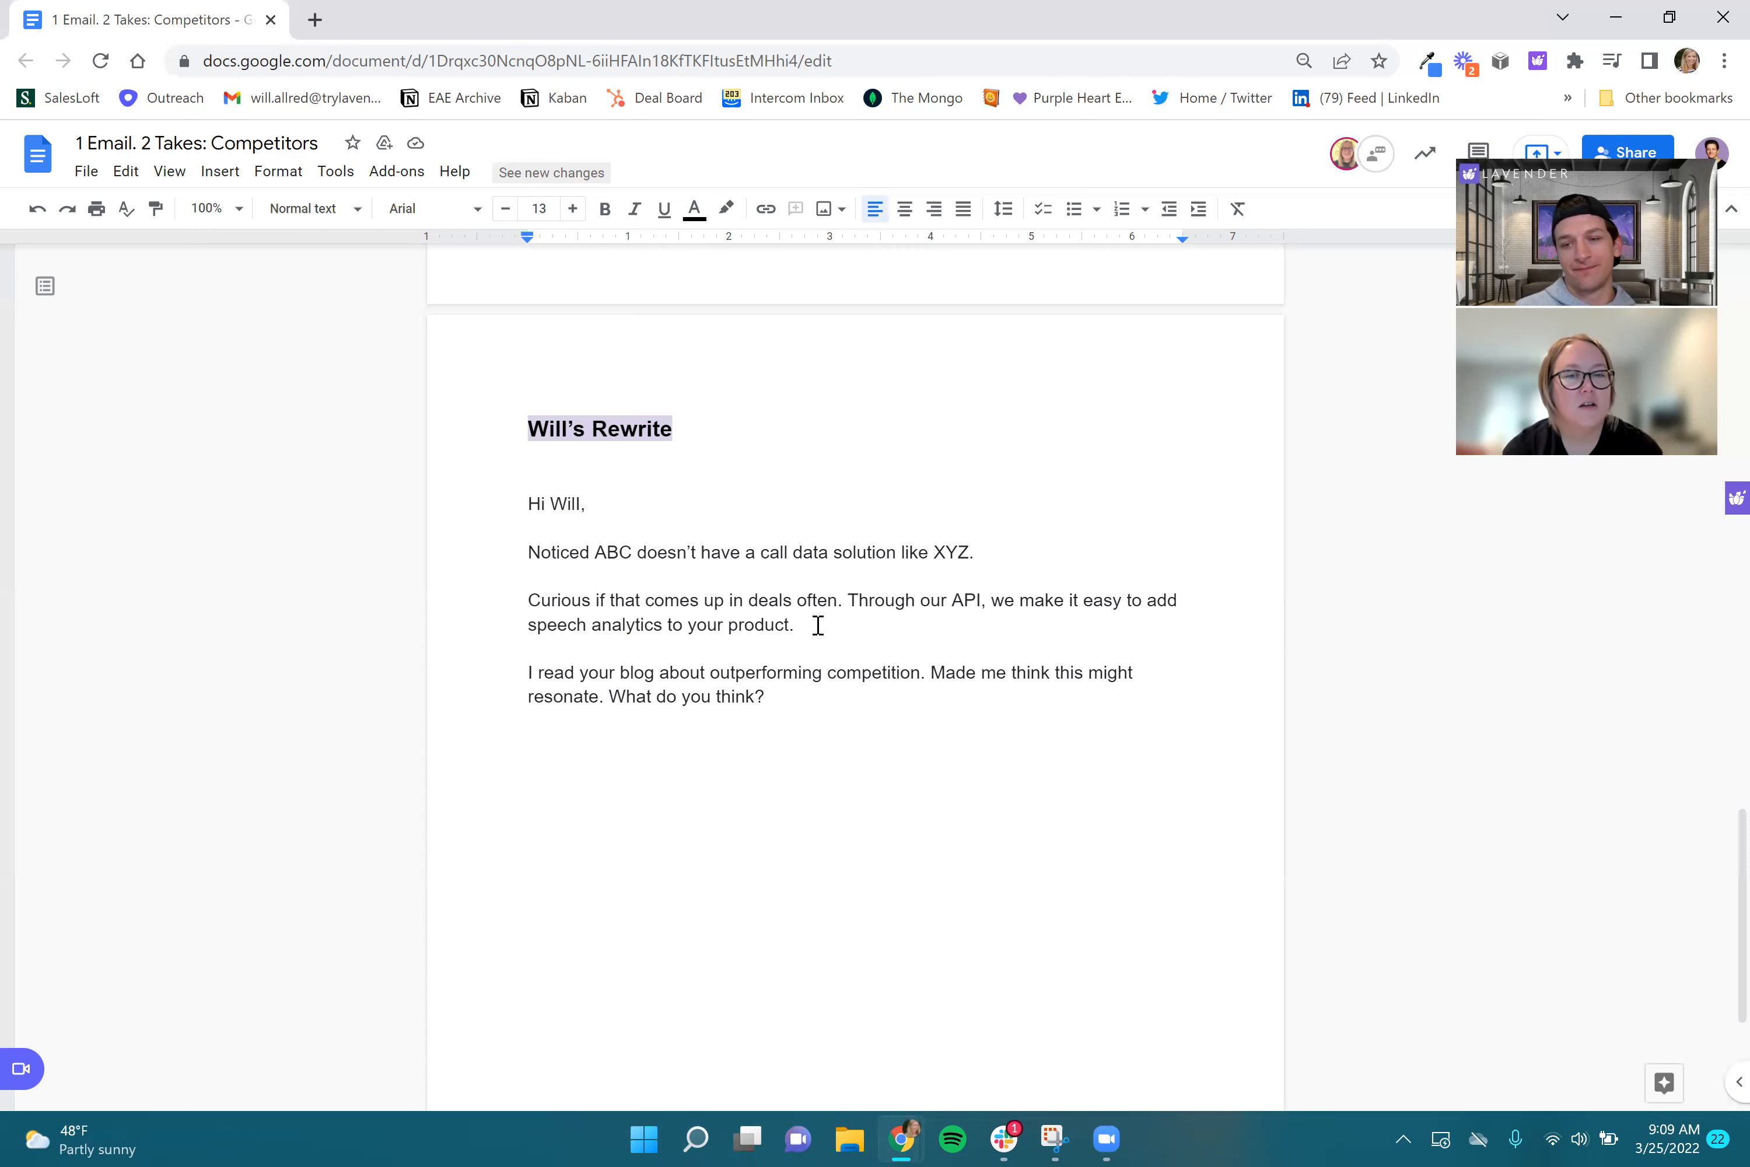
{"action": "mouse_move", "coordinate": [715, 611]}
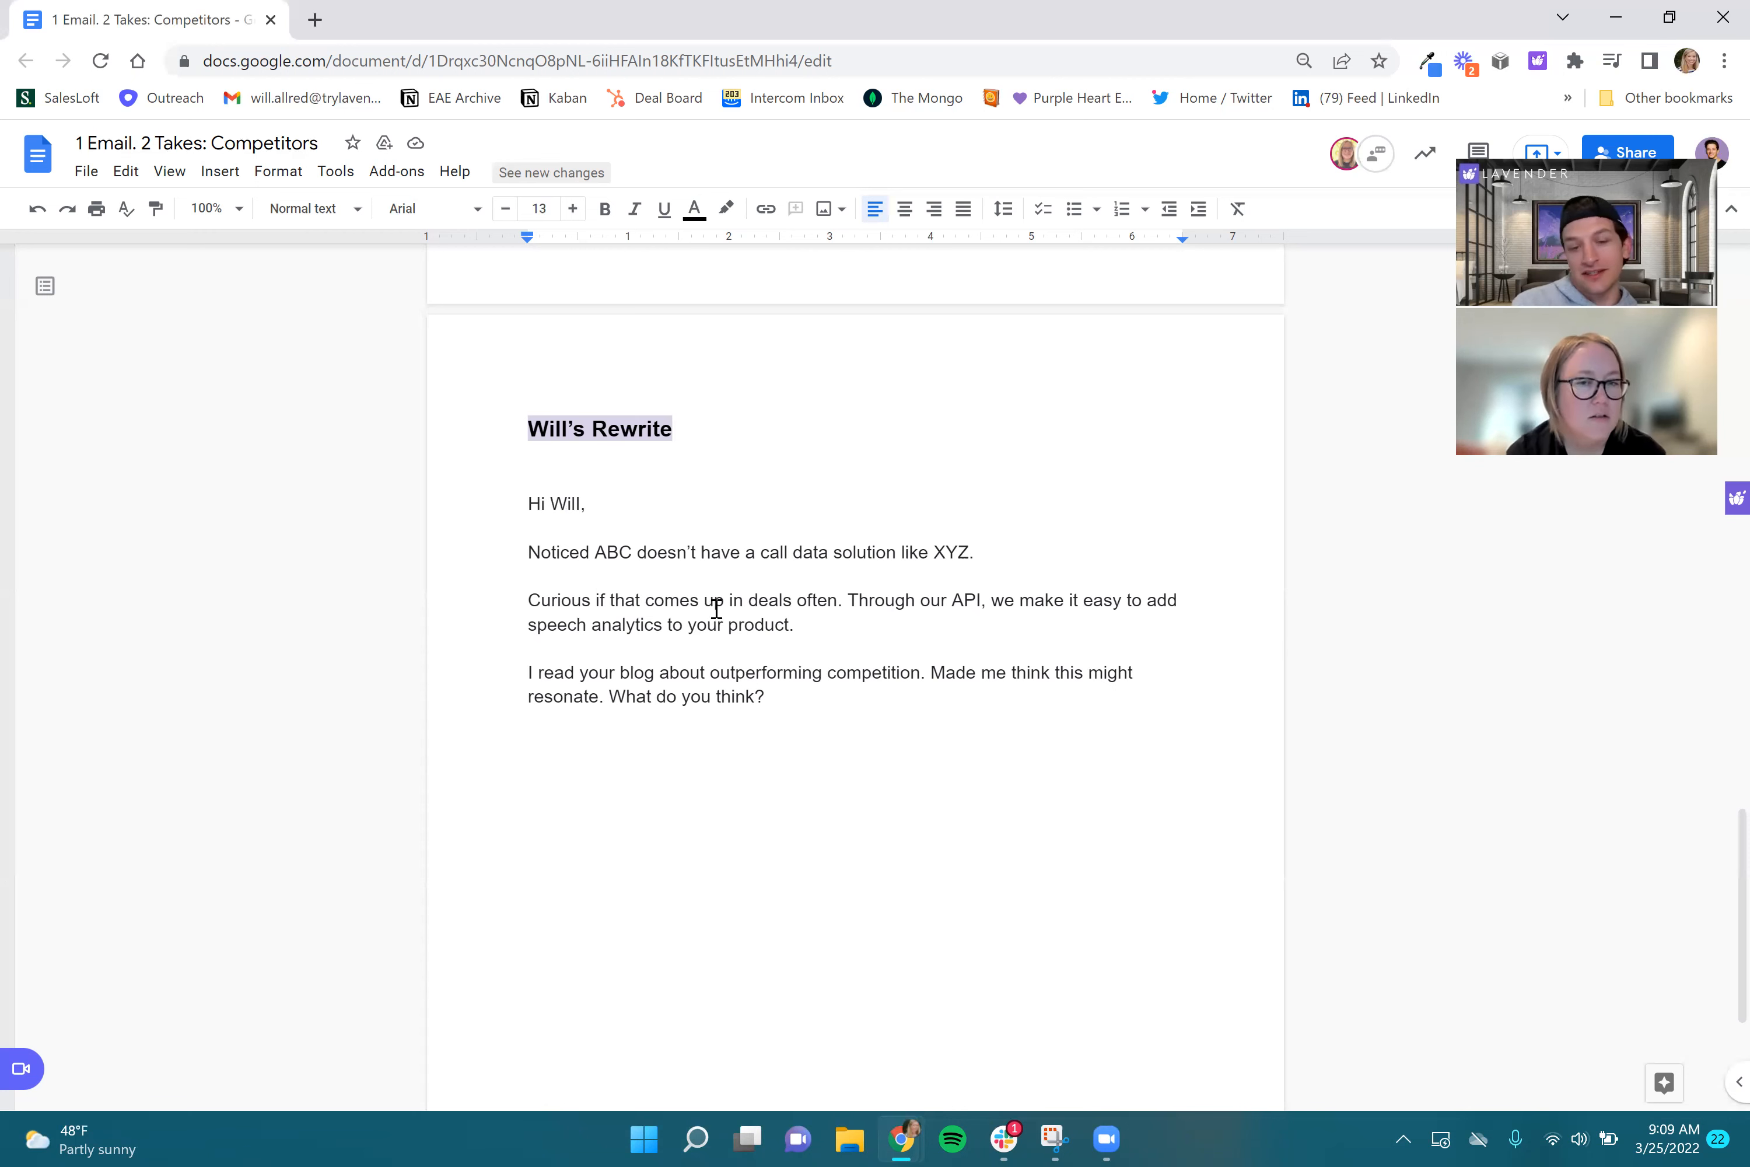